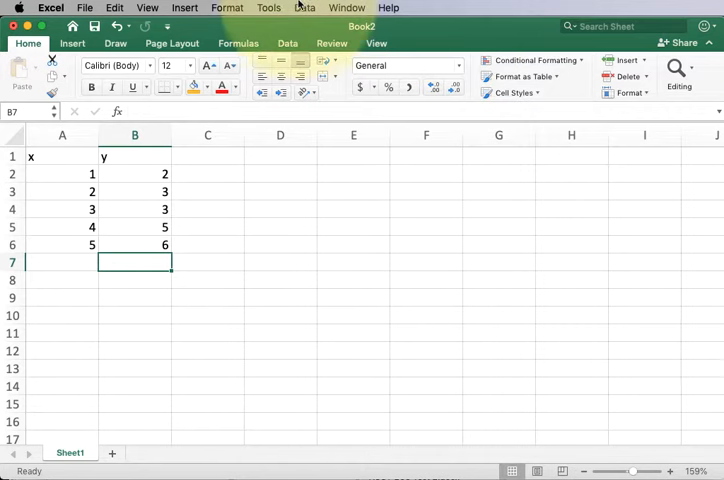
Browse the menu bar and reopen the Tools menu containing Excel Add-ins.
{"action": "left_click", "coordinate": [229, 7]}
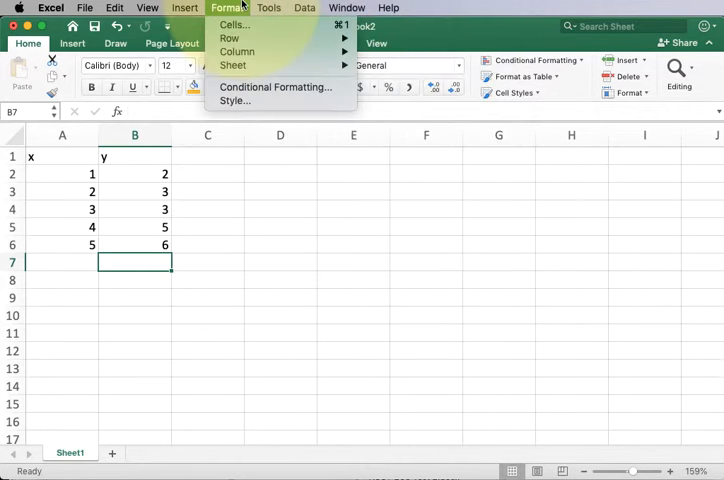
{"action": "left_click", "coordinate": [268, 8]}
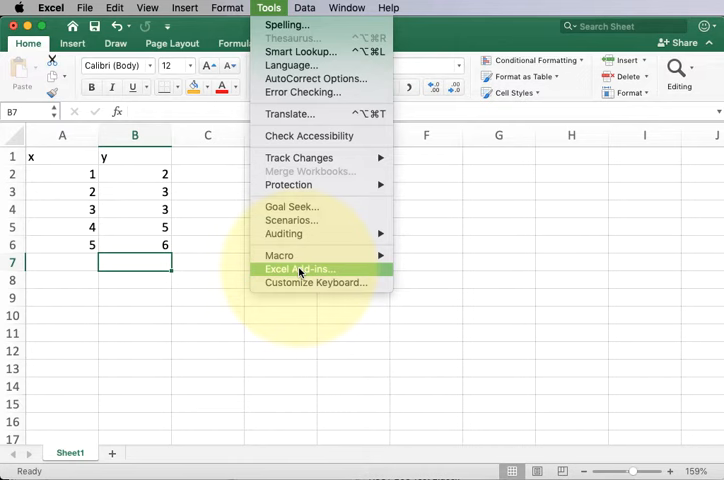
{"action": "mouse_move", "coordinate": [279, 255]}
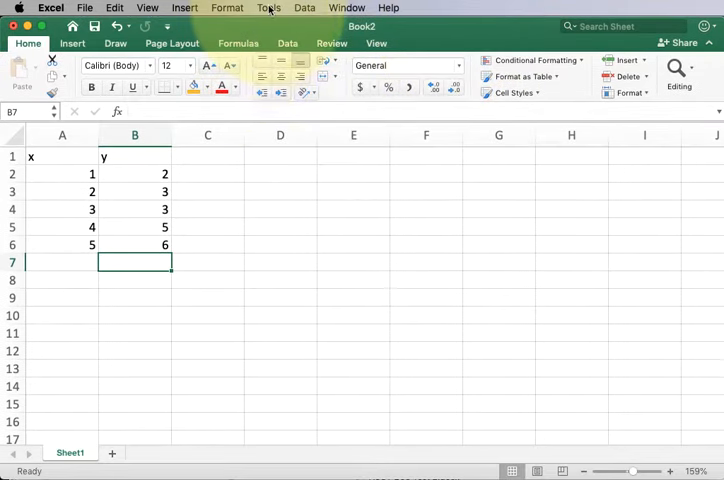
{"action": "left_click", "coordinate": [268, 8]}
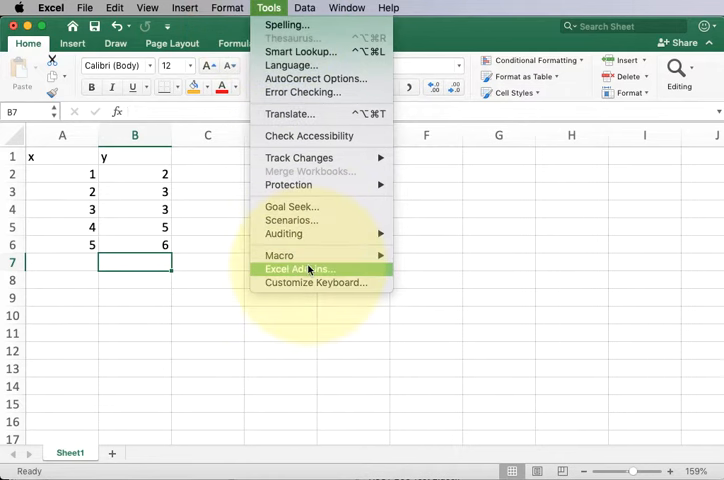
{"action": "mouse_move", "coordinate": [312, 270]}
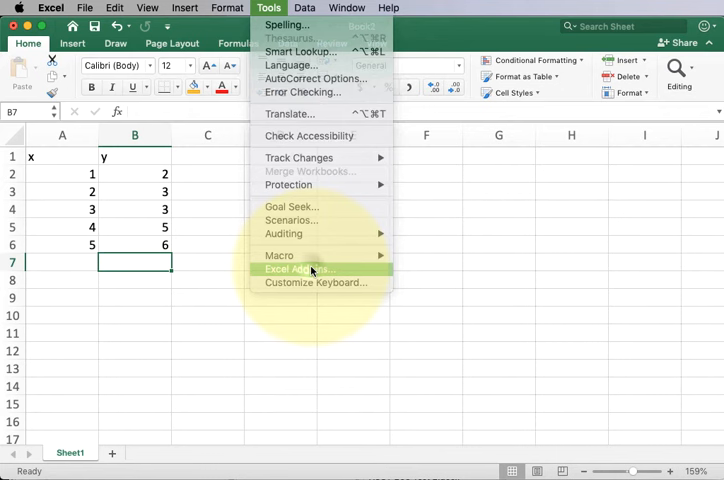
Enable the Analysis ToolPak and Solver Add-In from the add-ins manager.
{"action": "left_click", "coordinate": [296, 269]}
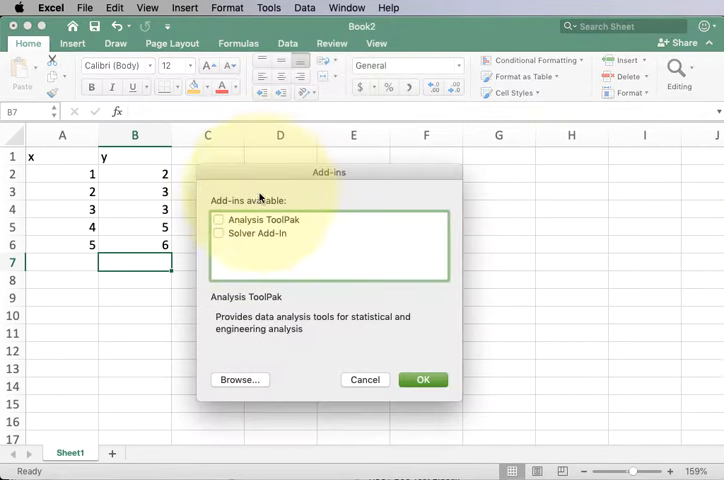
{"action": "left_click", "coordinate": [218, 233]}
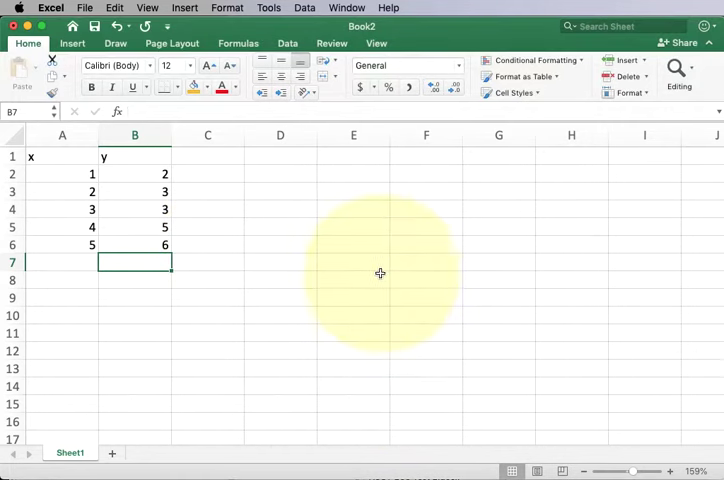
{"action": "mouse_move", "coordinate": [326, 173]}
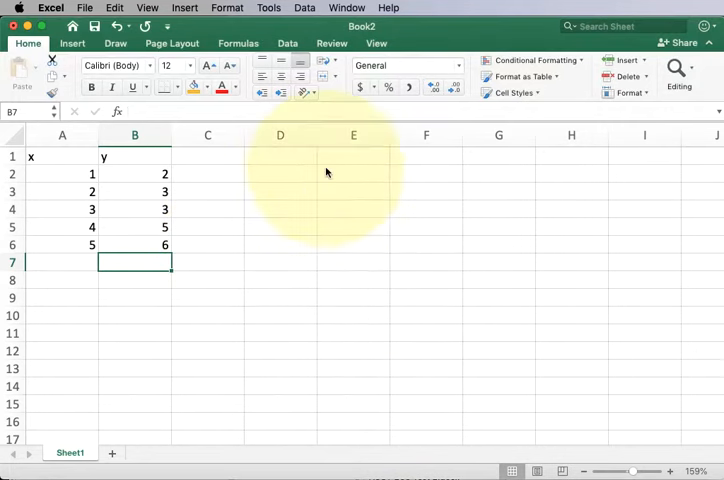
Open Data Analysis from the Tools menu and pick the Regression tool.
{"action": "left_click", "coordinate": [270, 8]}
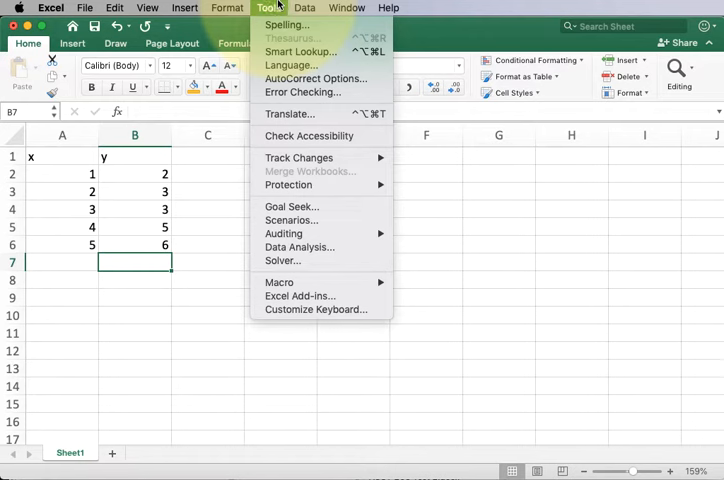
{"action": "mouse_move", "coordinate": [305, 118]}
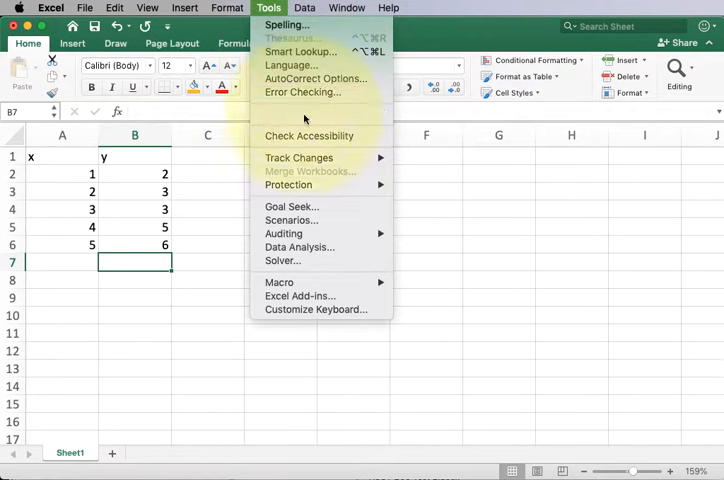
{"action": "mouse_move", "coordinate": [300, 247]}
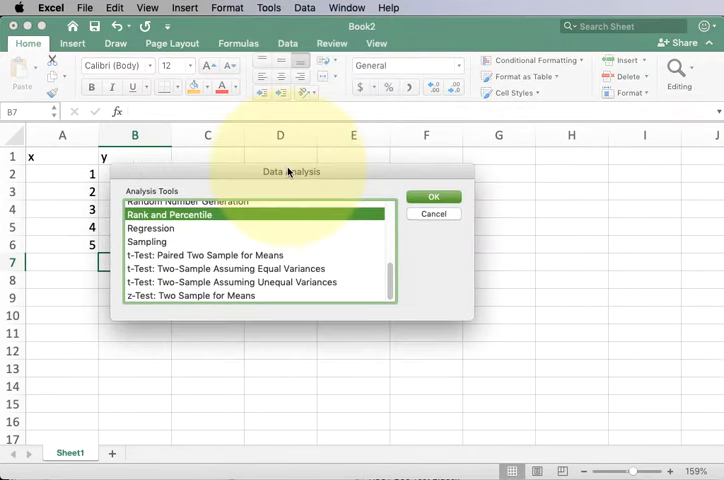
{"action": "left_click", "coordinate": [150, 228]}
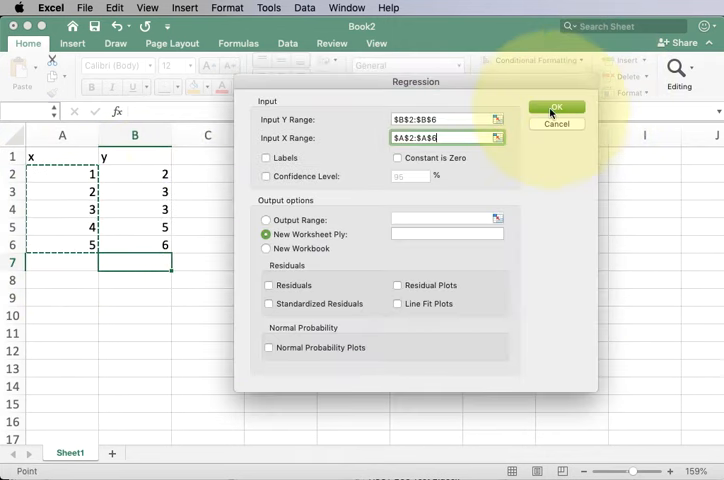
Run the regression of B2:B6 on A2:A6, outputting to a new worksheet.
{"action": "left_click", "coordinate": [558, 105]}
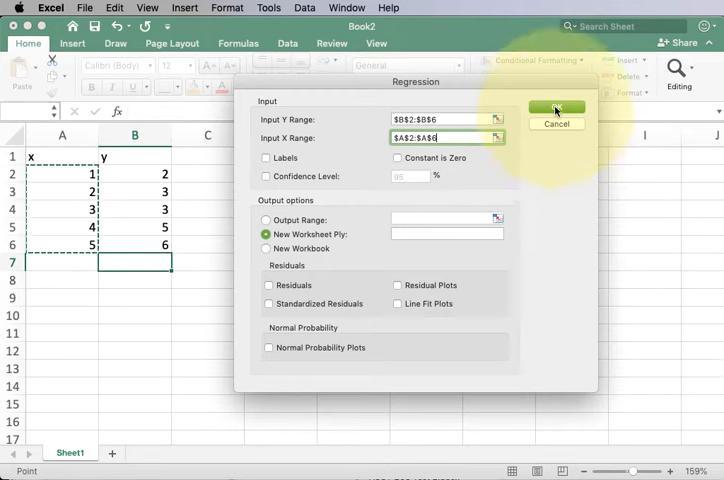
{"action": "left_click", "coordinate": [555, 104]}
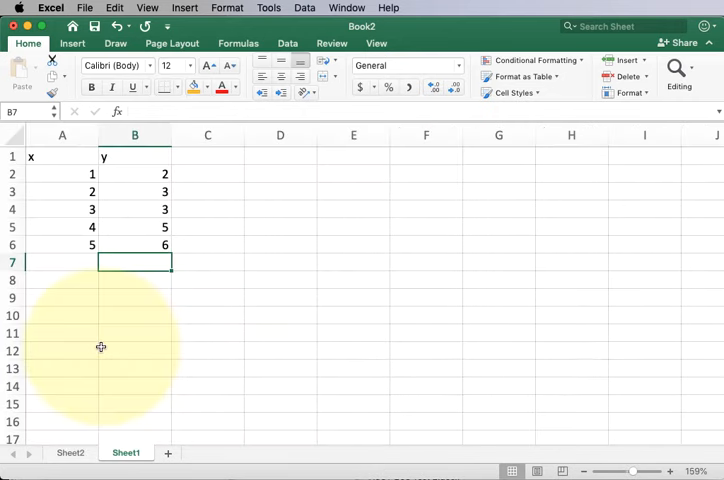
Launch Solver from the Tools menu on the x–y data sheet.
{"action": "left_click", "coordinate": [268, 7]}
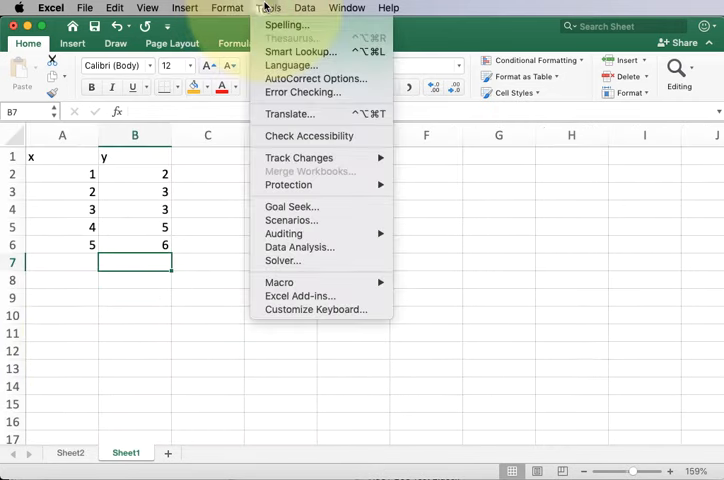
{"action": "mouse_move", "coordinate": [283, 260]}
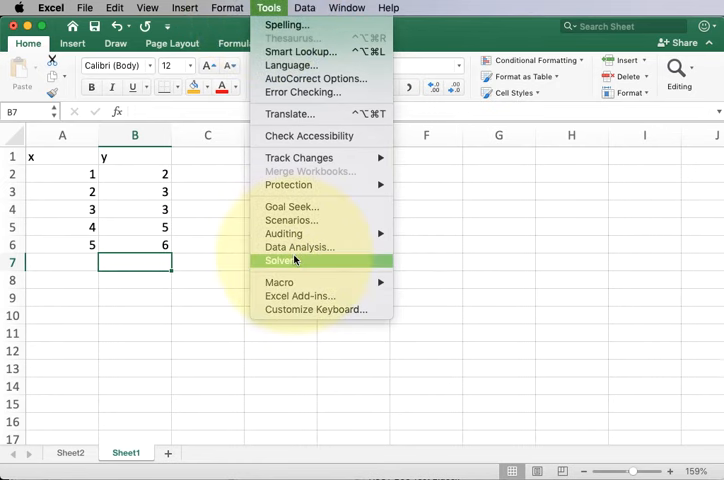
{"action": "left_click", "coordinate": [279, 260]}
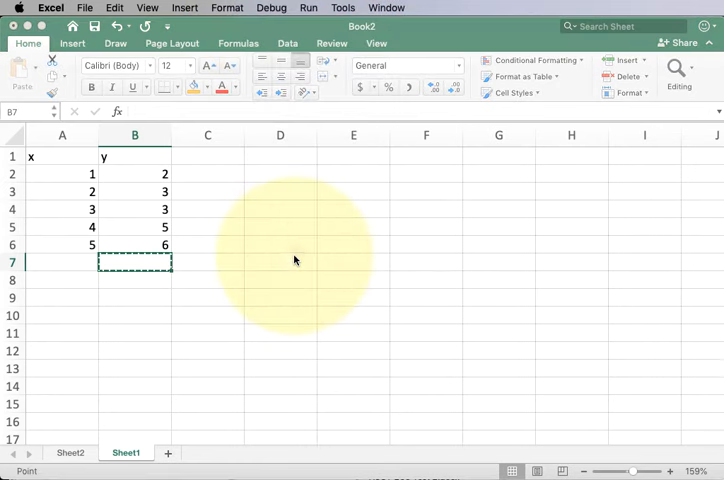